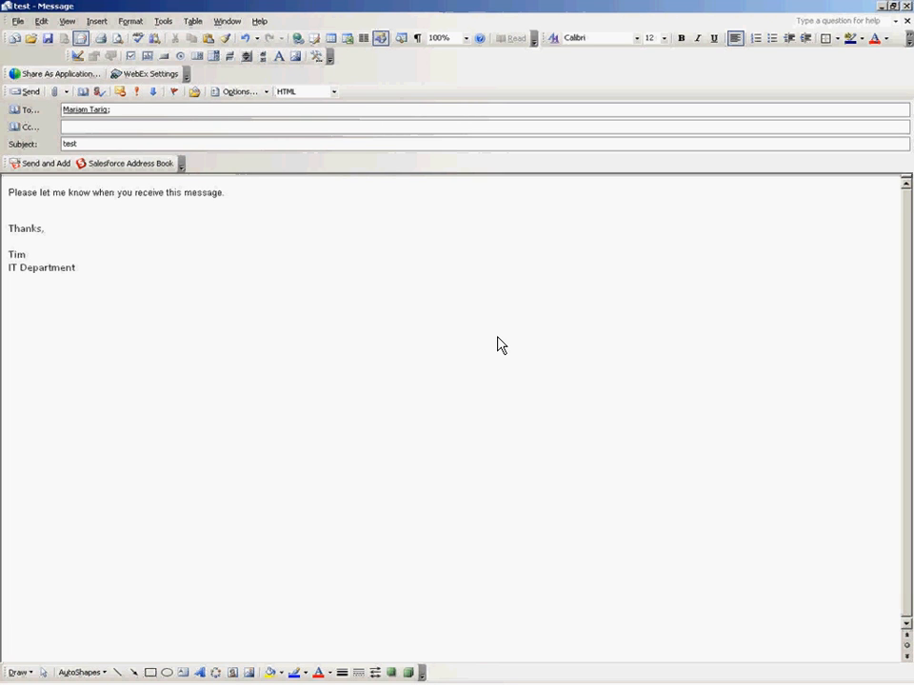
pyautogui.moveTo(430, 350)
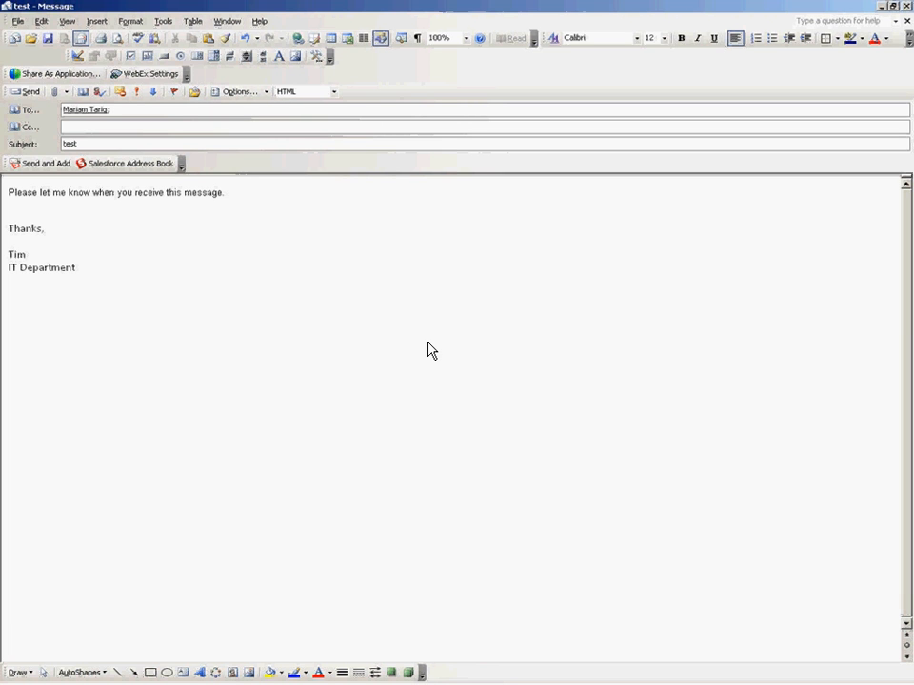
pyautogui.moveTo(425, 357)
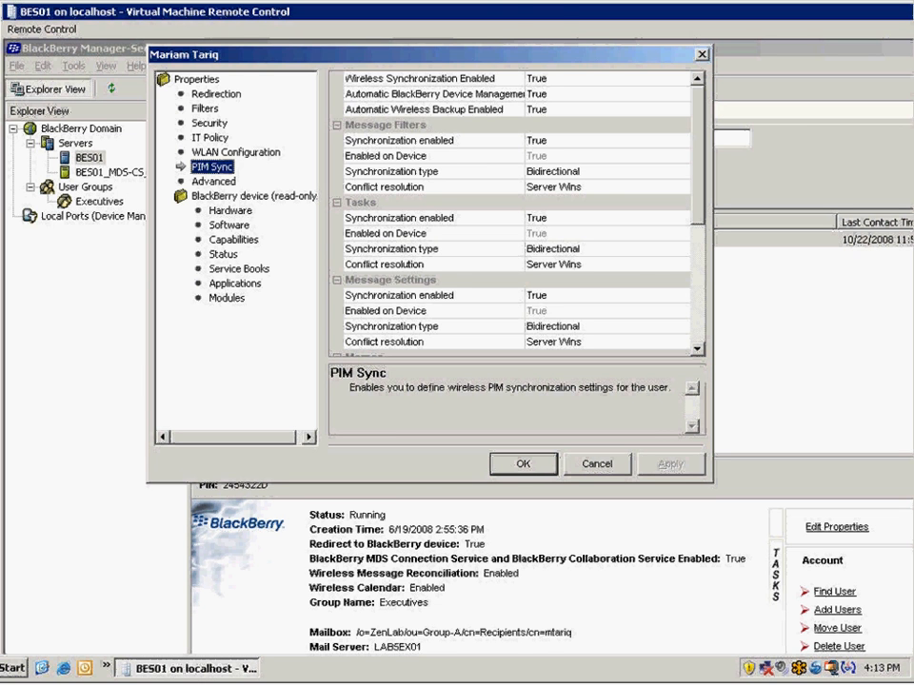
pyautogui.moveTo(500, 262)
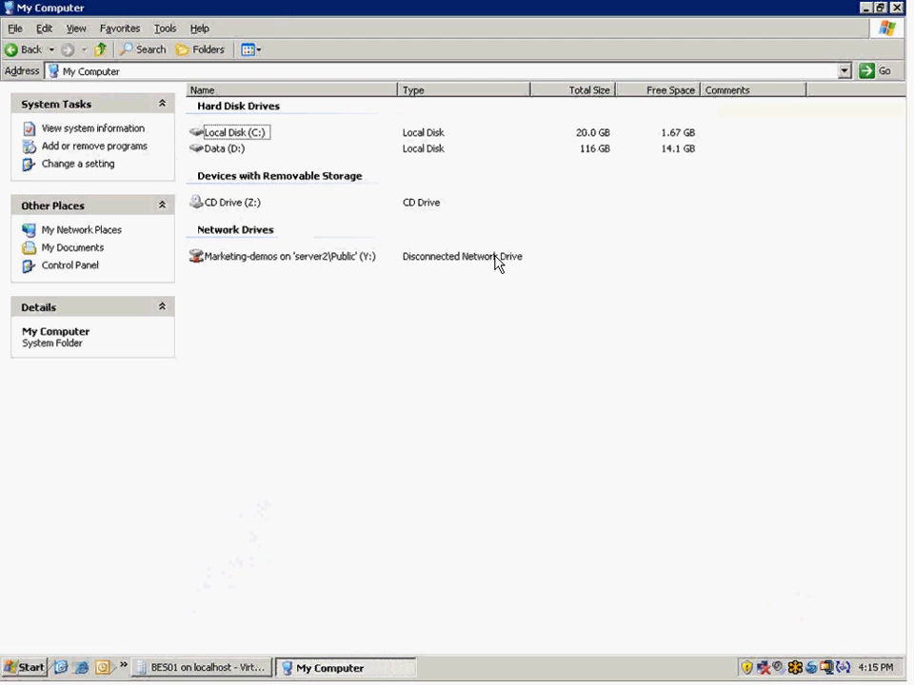
pyautogui.moveTo(278, 153)
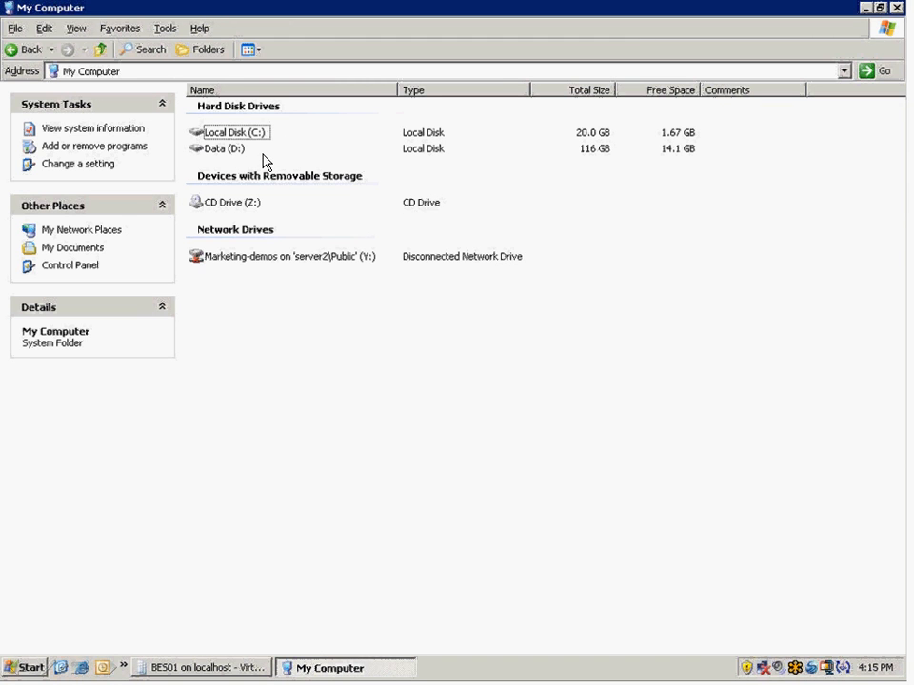
# - Browse from Local Disk (C:) into Program Files toward the BlackBerry Enterprise Server Logs folder
pyautogui.doubleClick(234, 132)
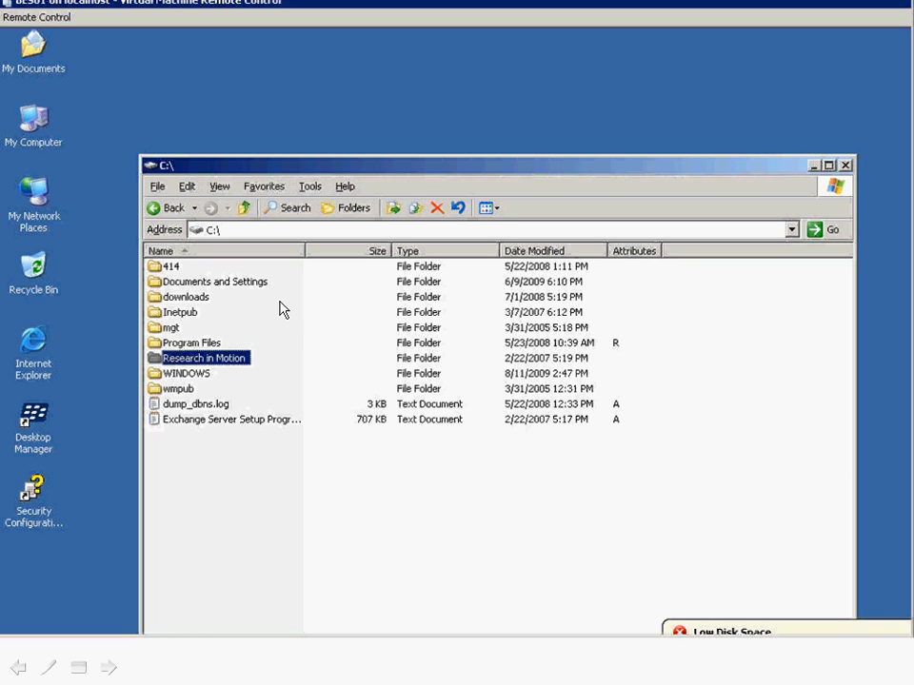
pyautogui.moveTo(261, 348)
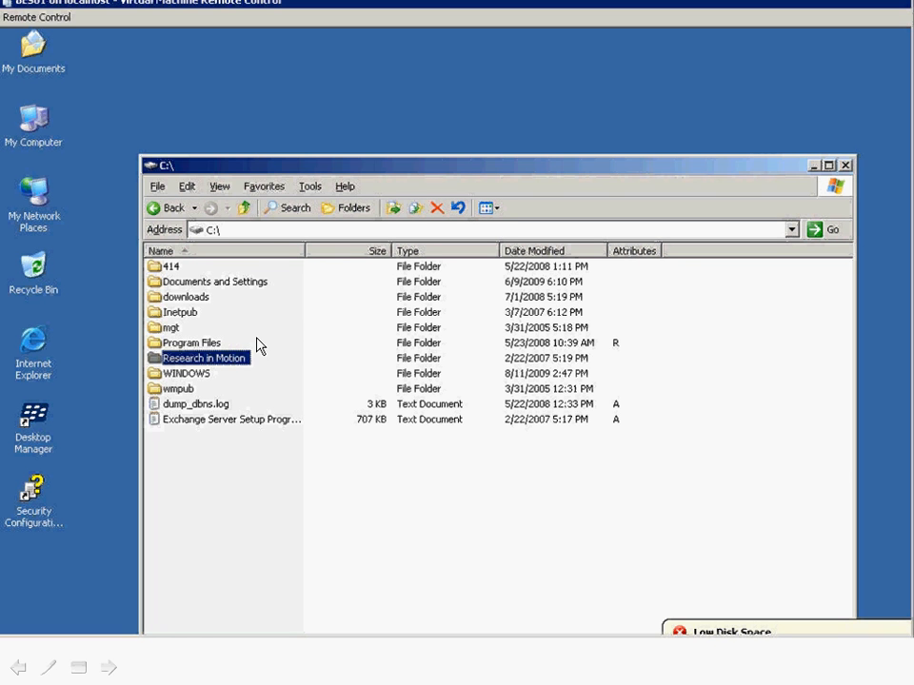
pyautogui.doubleClick(204, 358)
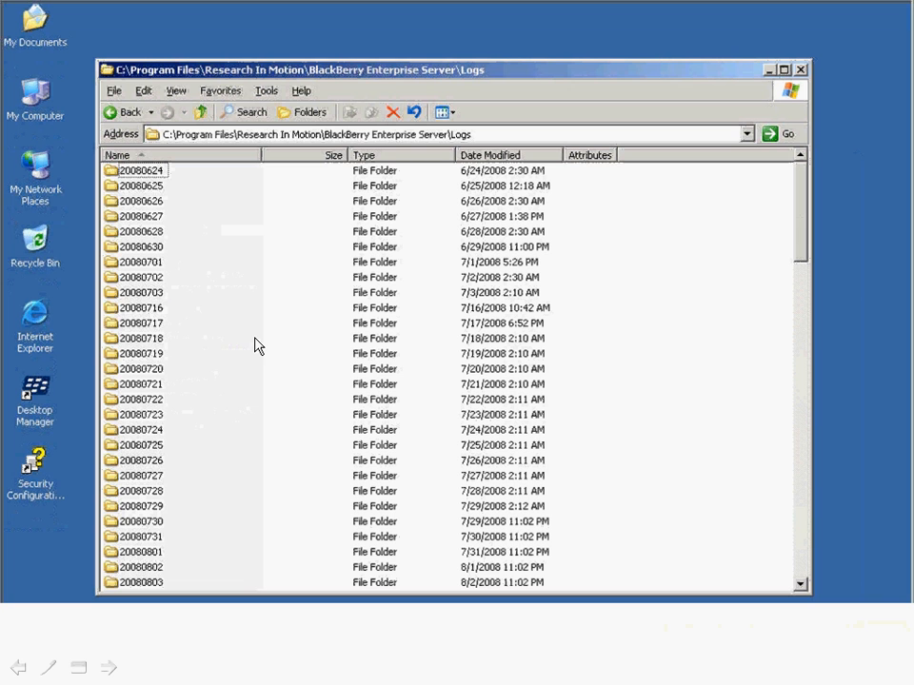
pyautogui.moveTo(253, 342)
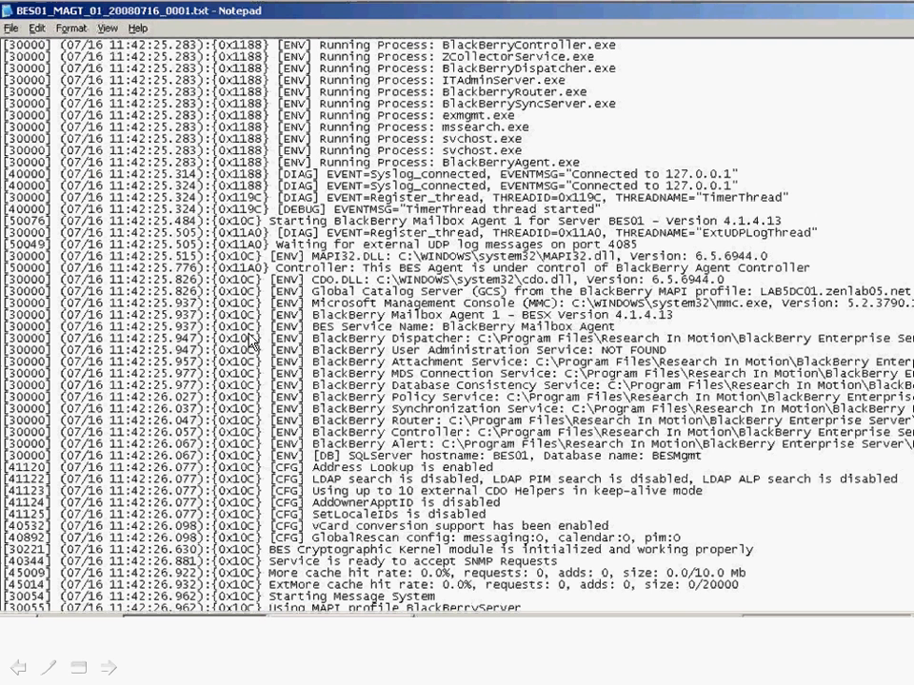
pyautogui.moveTo(249, 345)
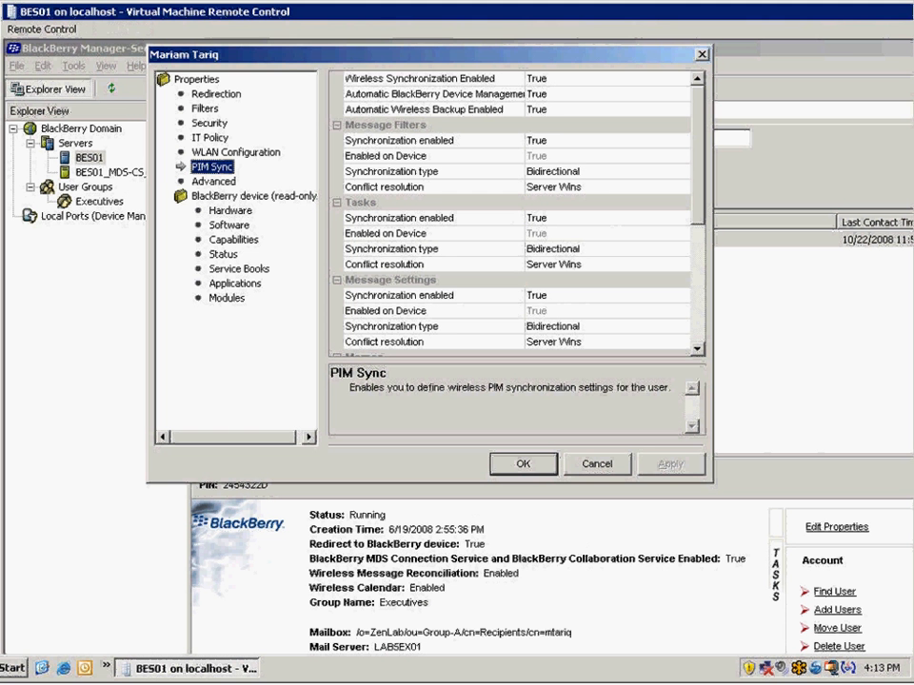
pyautogui.moveTo(491, 330)
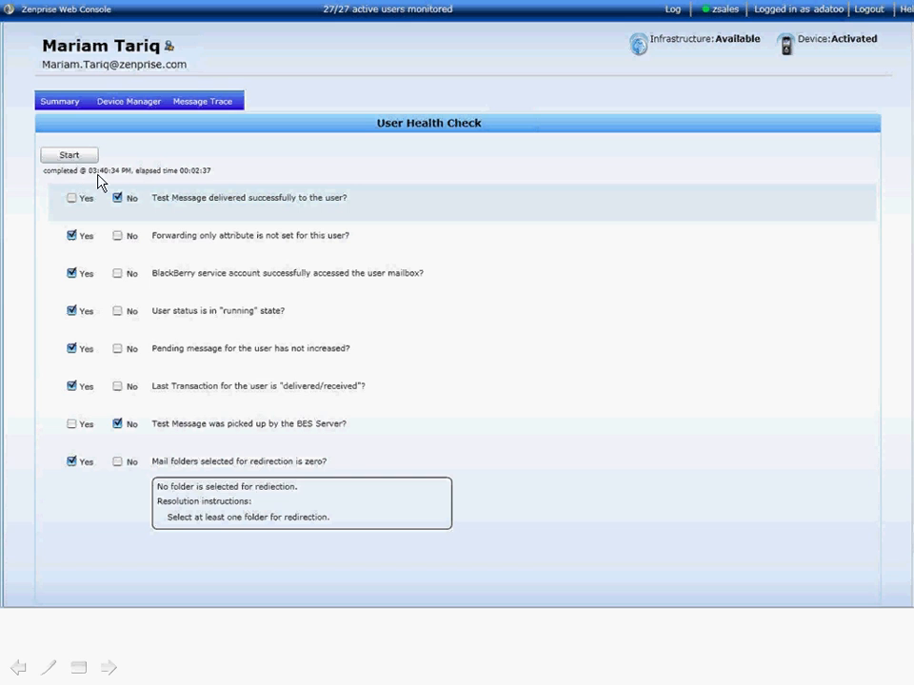
pyautogui.moveTo(236, 211)
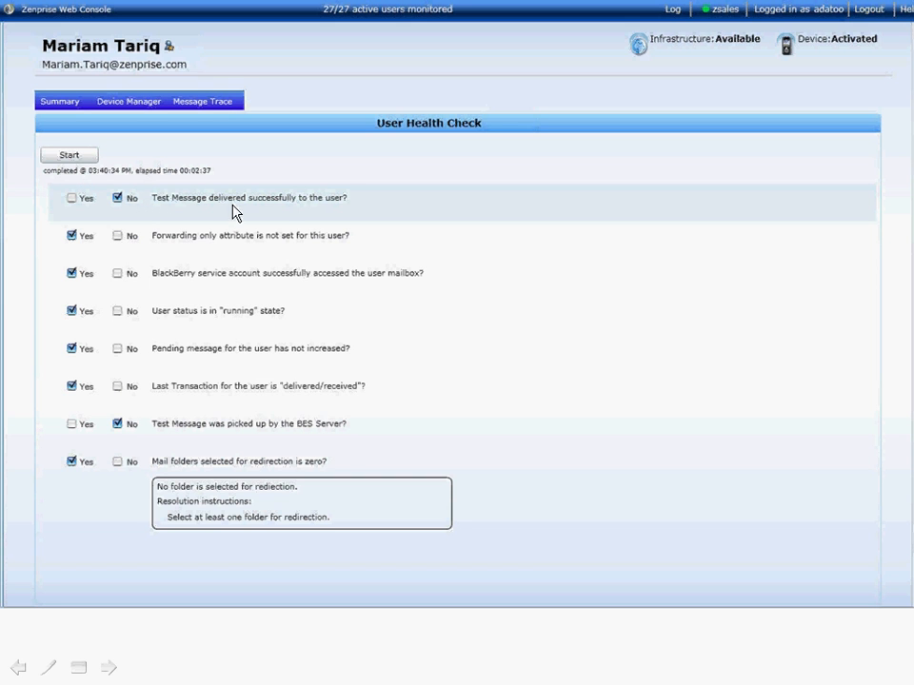
pyautogui.moveTo(236, 314)
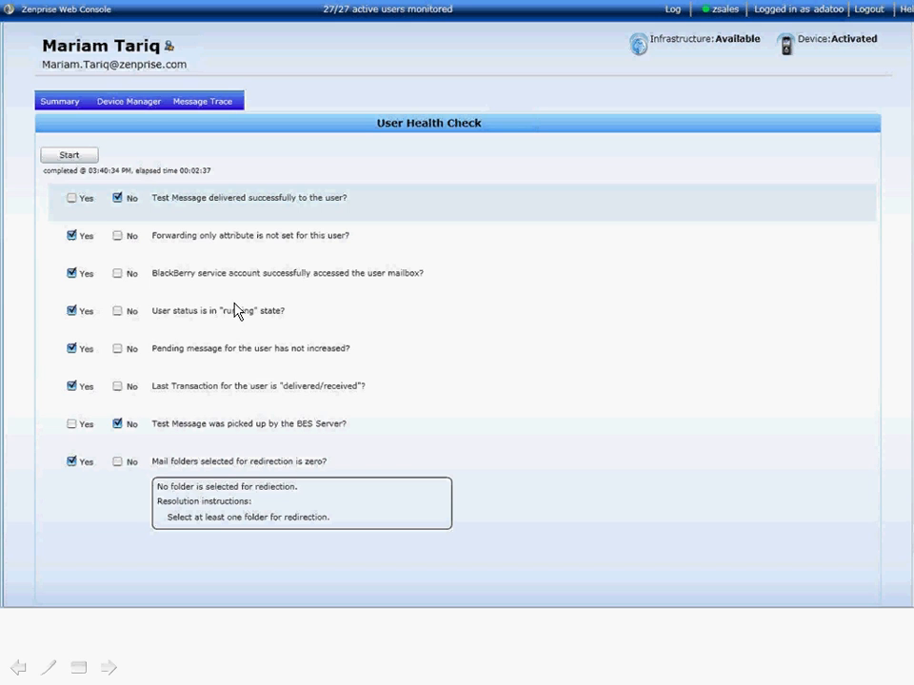
pyautogui.moveTo(213, 353)
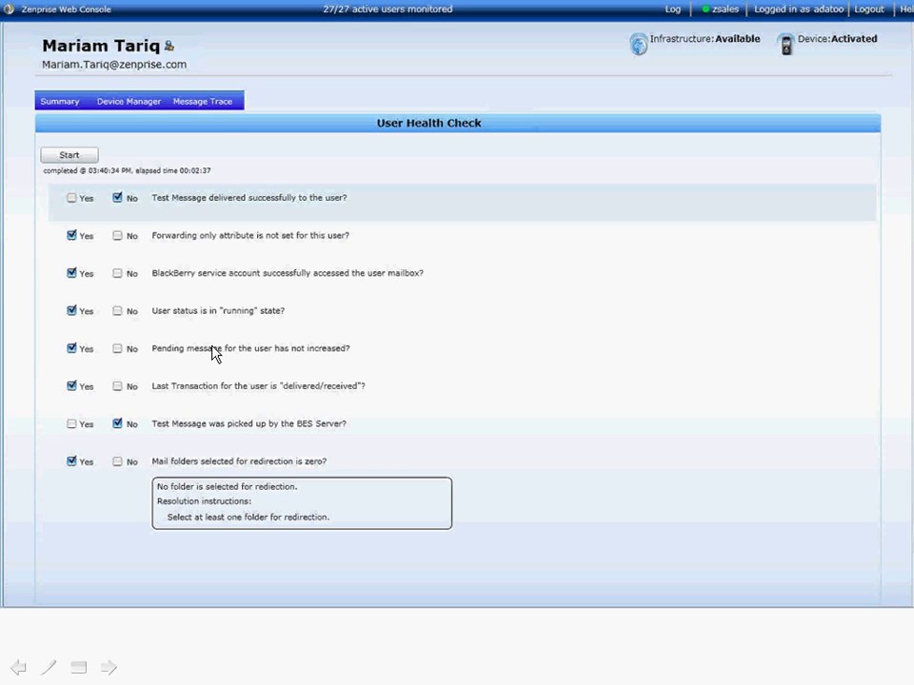
pyautogui.moveTo(236, 502)
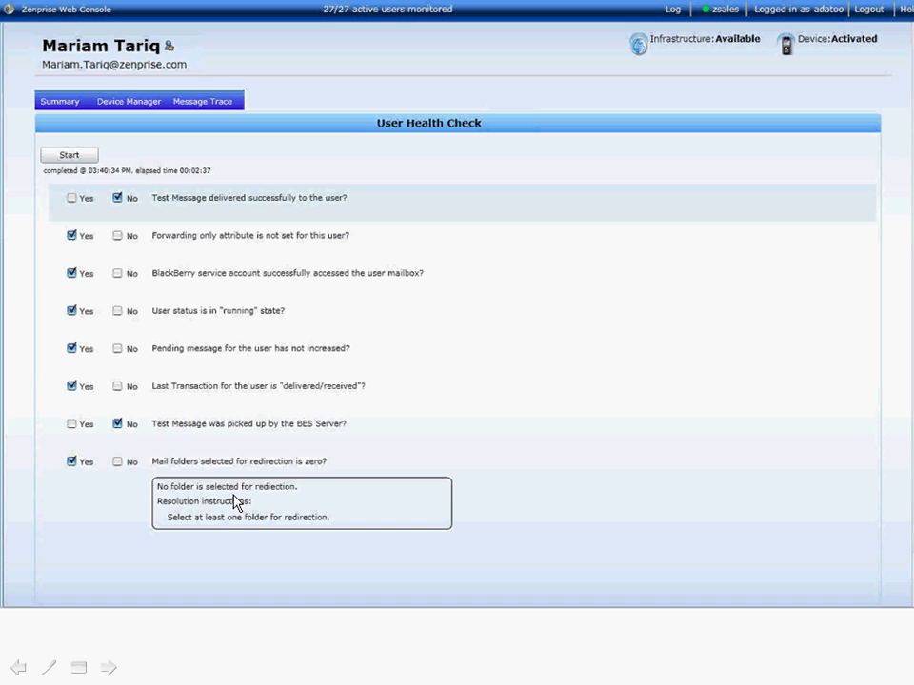
pyautogui.moveTo(279, 517)
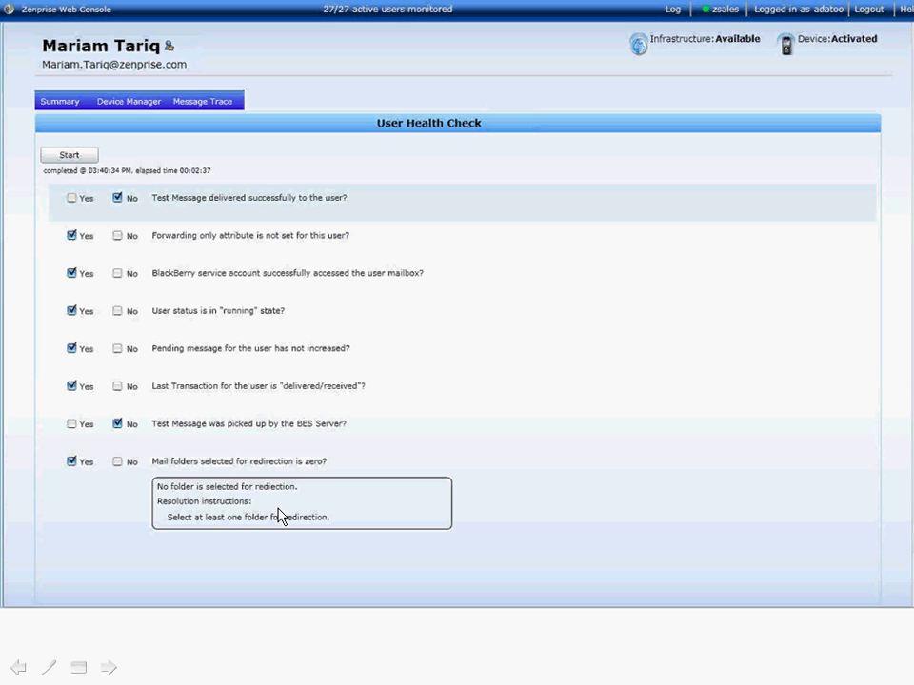
pyautogui.moveTo(342, 537)
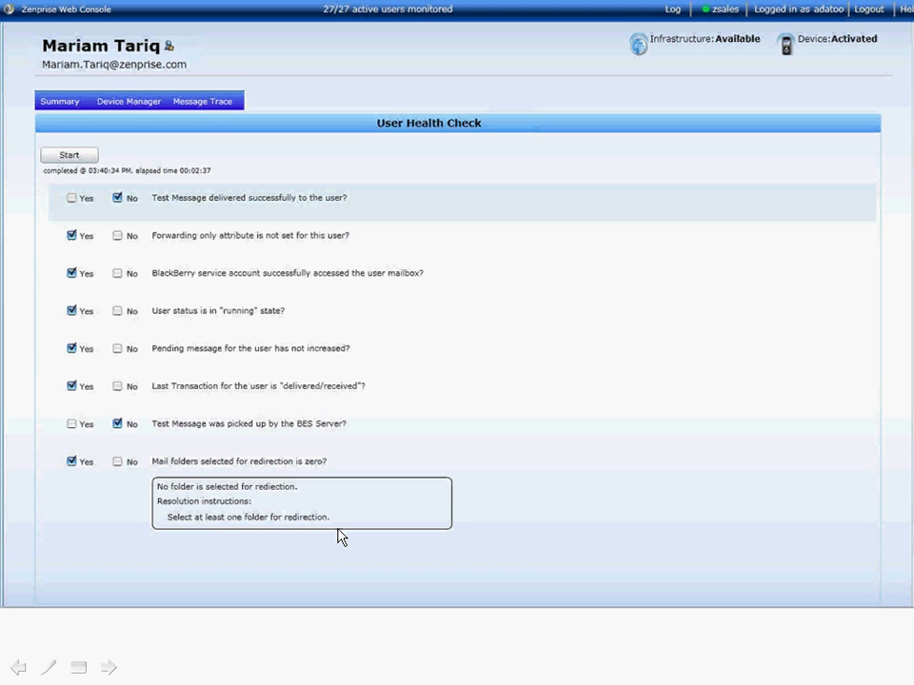